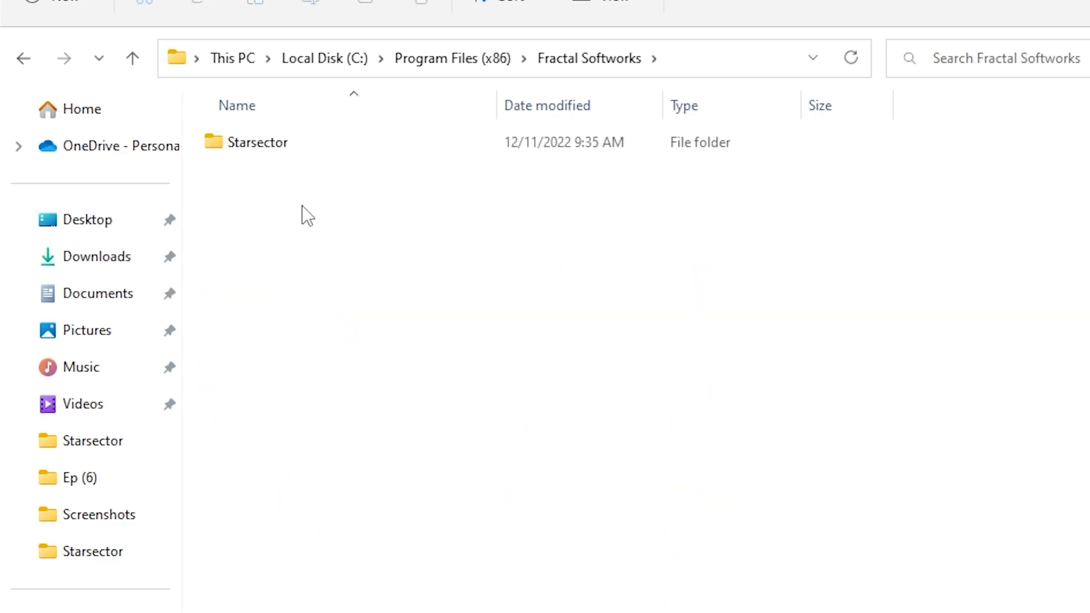
Open the Starsector > starsector-core > data > config folder in File Explorer
double_click(259, 142)
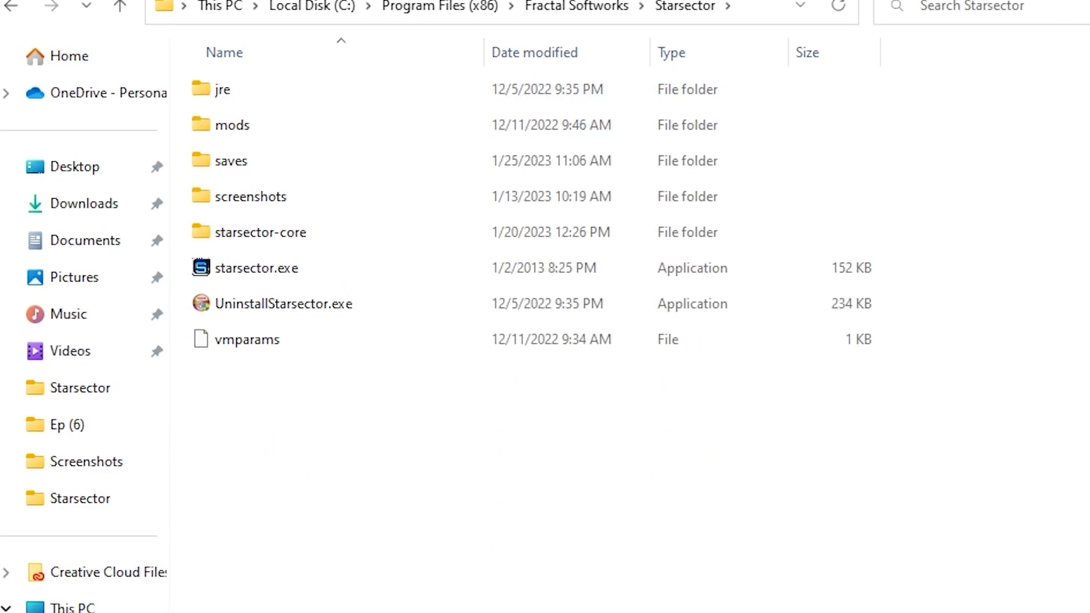
left_click(268, 232)
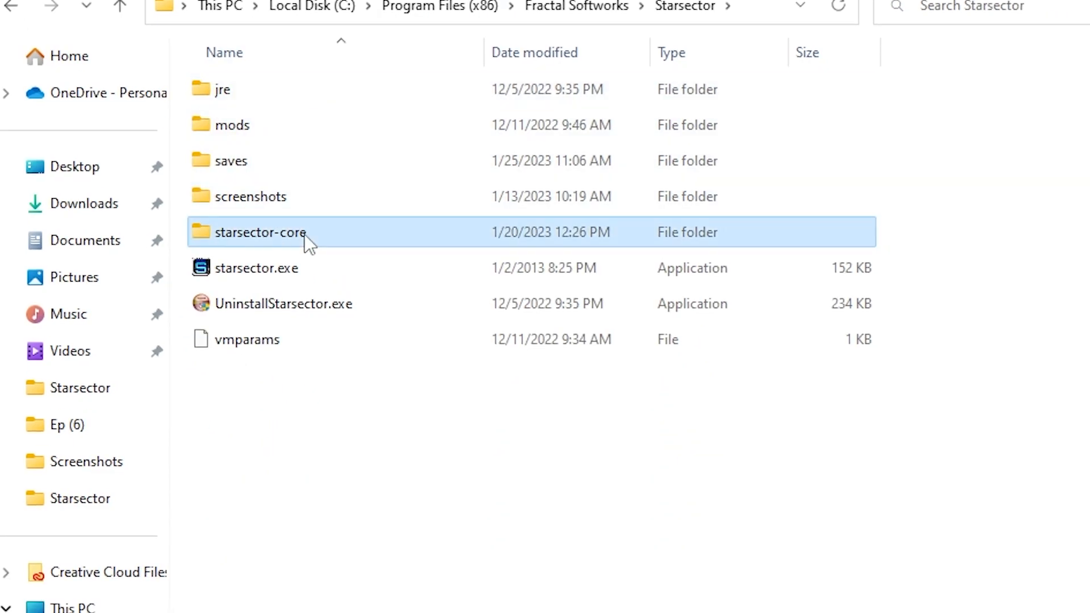
double_click(257, 232)
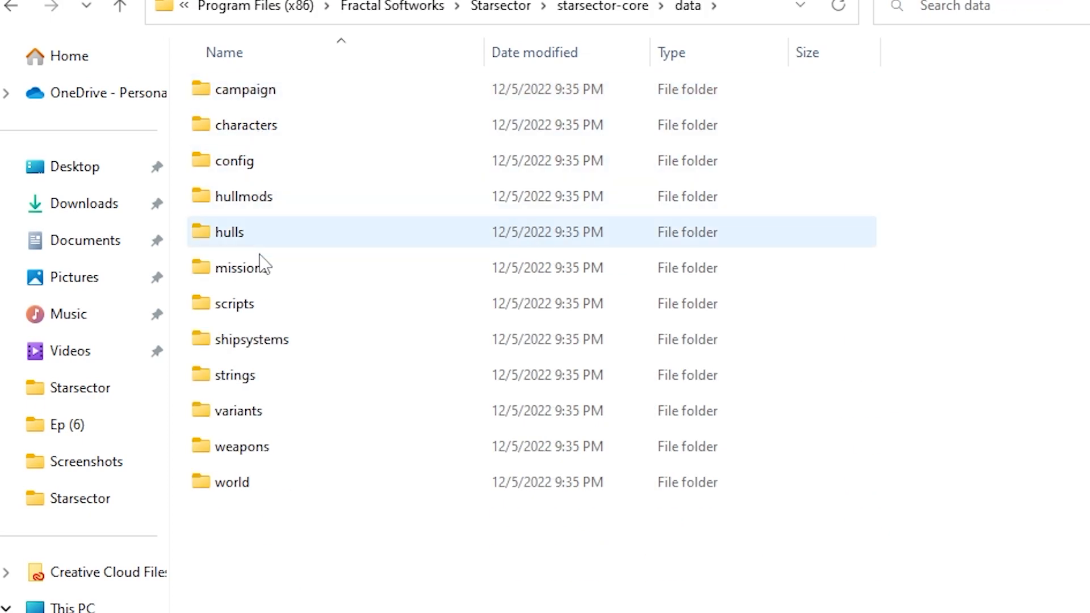
double_click(233, 161)
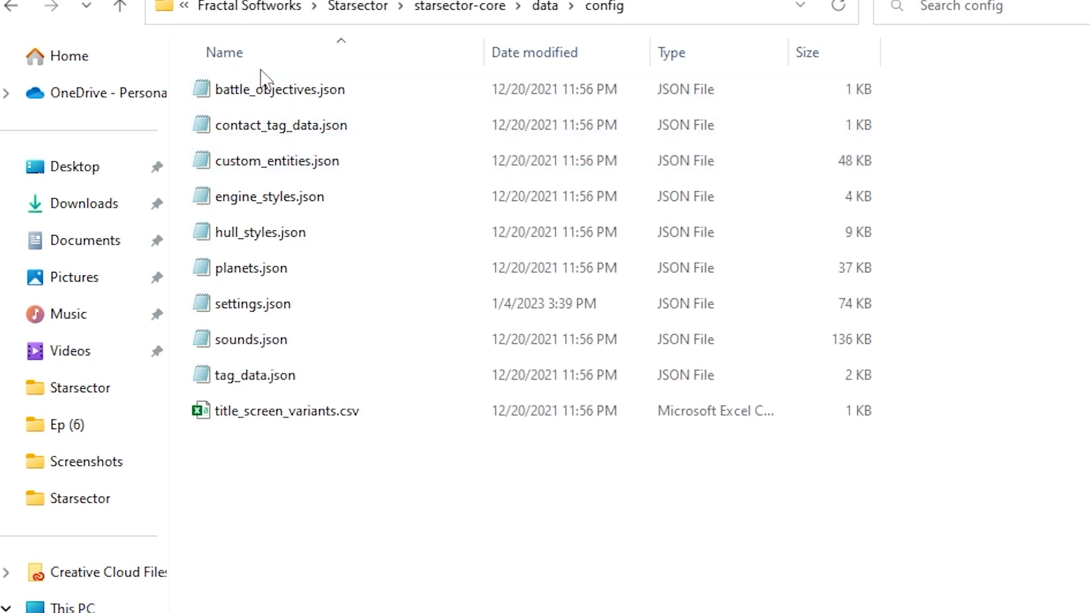
Place a backup copy of settings.json on the desktop
left_click(277, 161)
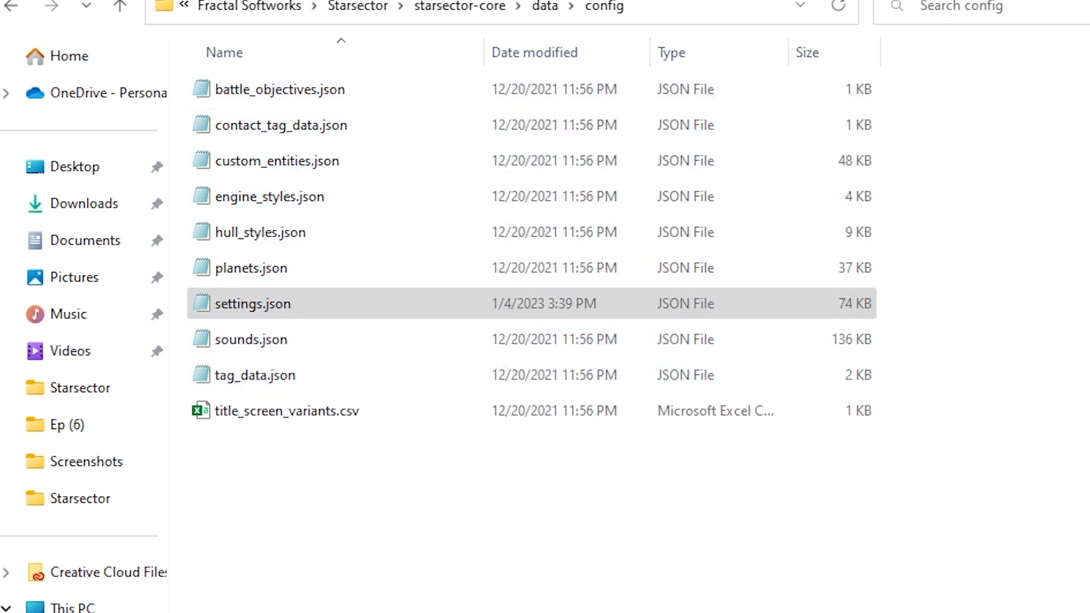
double_click(254, 303)
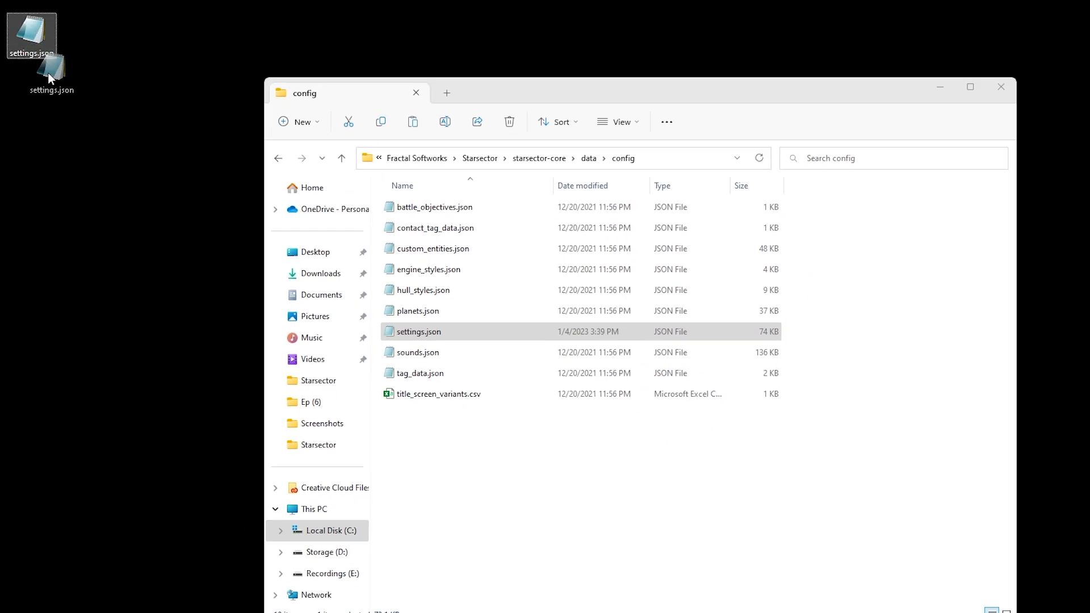
left_click(419, 331)
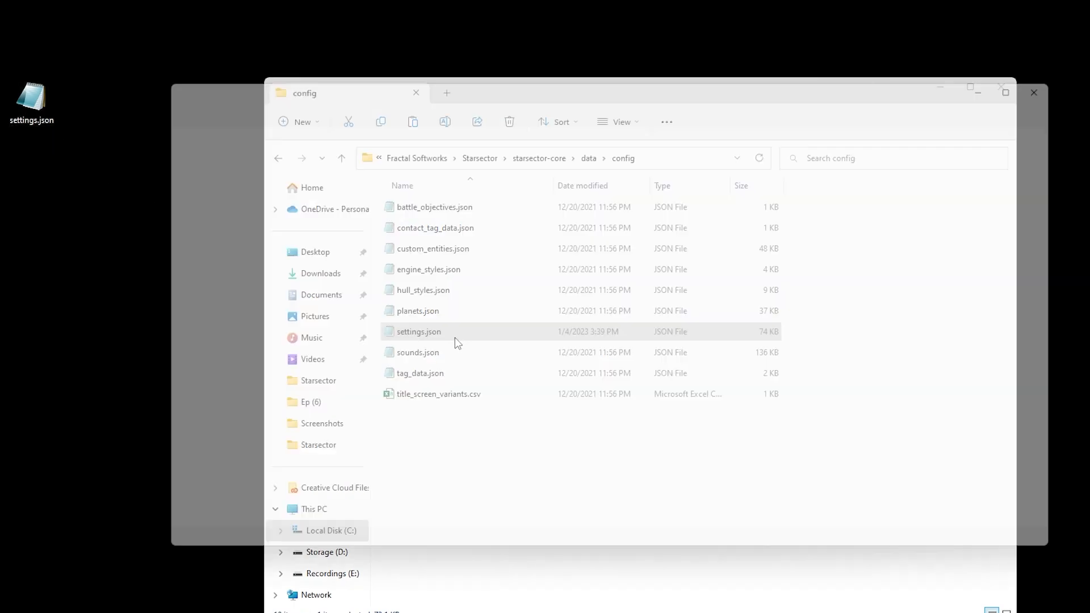
Open settings.json in a maximized Notepad window and scroll to the mod-changeable settings
double_click(418, 331)
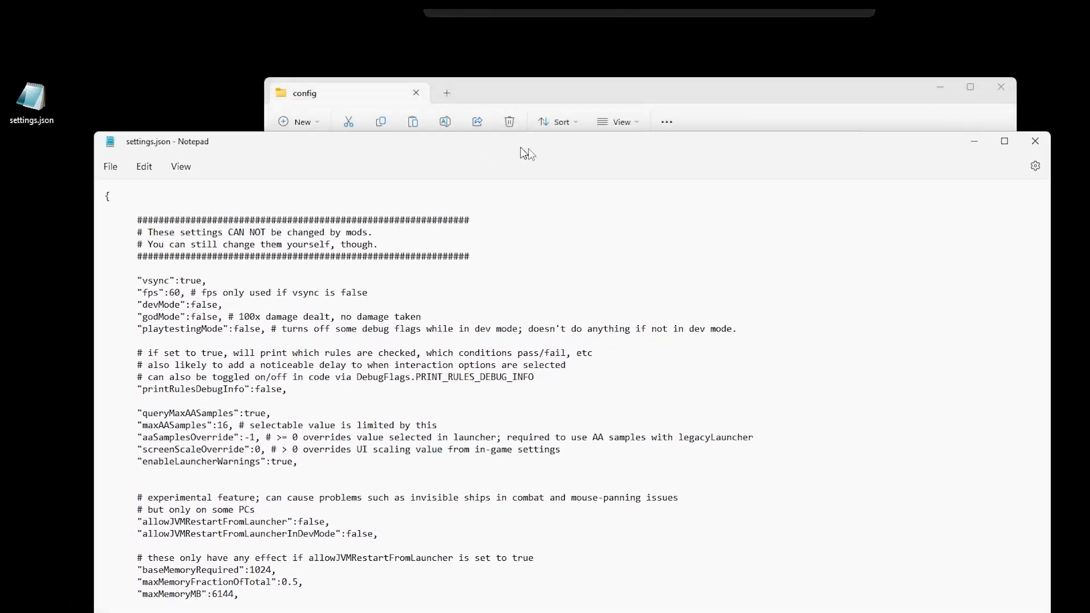
left_click(1004, 141)
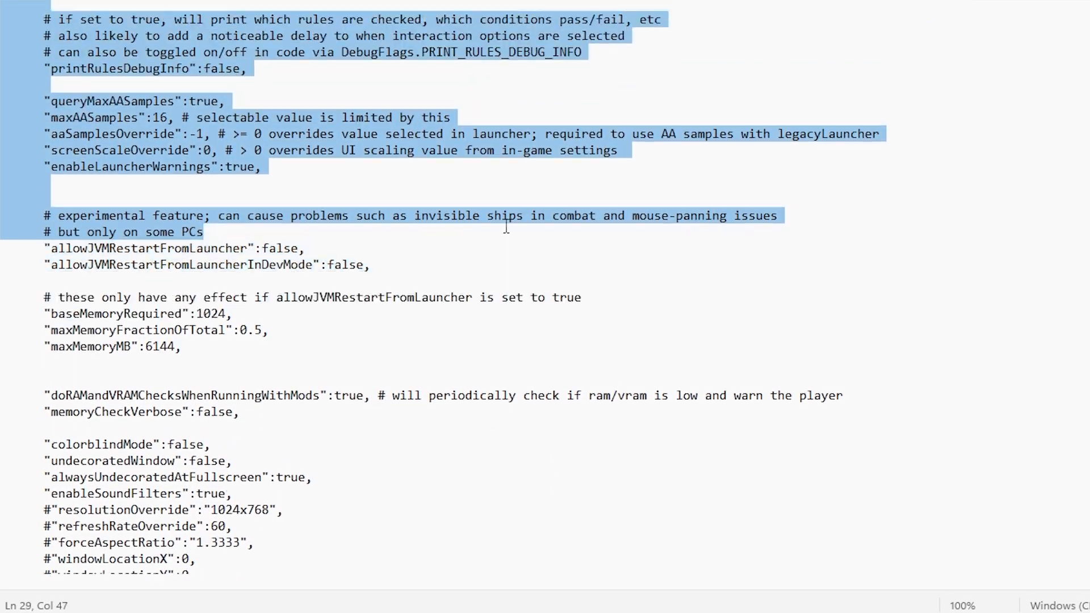
scroll("up", 3)
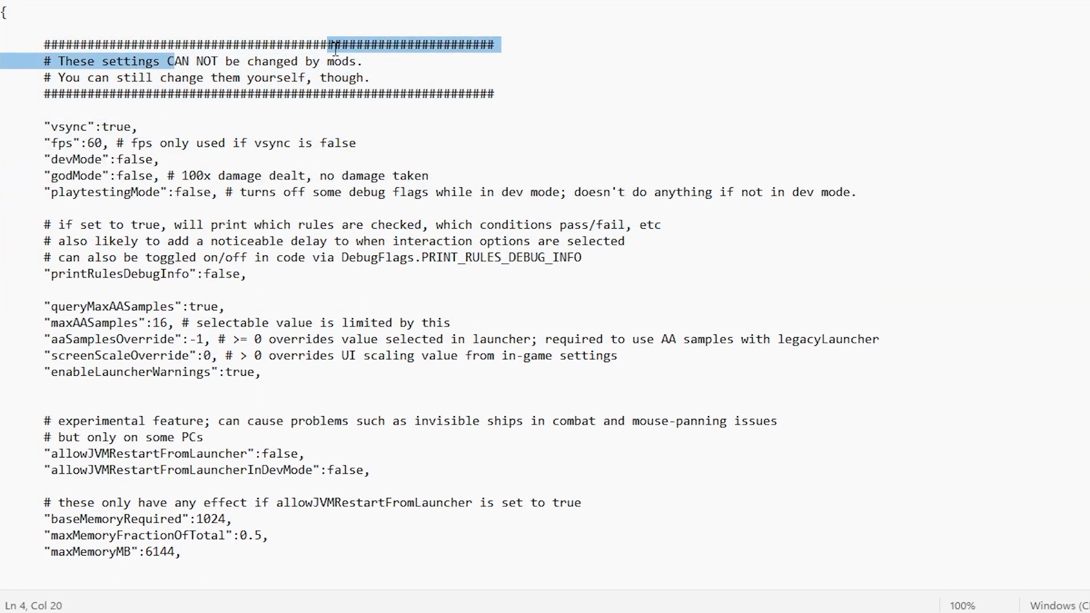
scroll("down", 3)
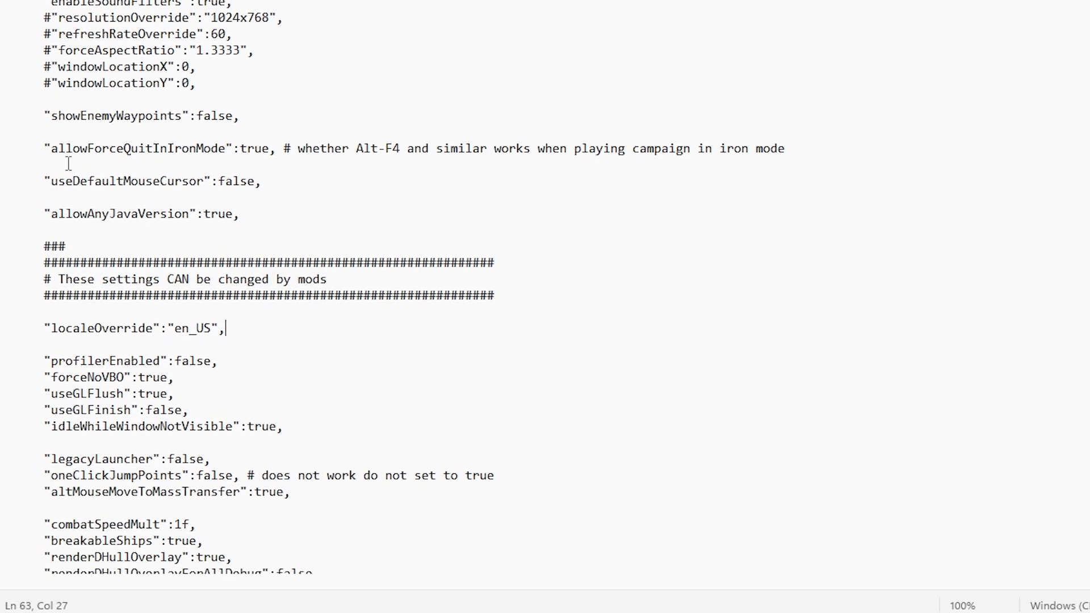
mouse_move(316, 322)
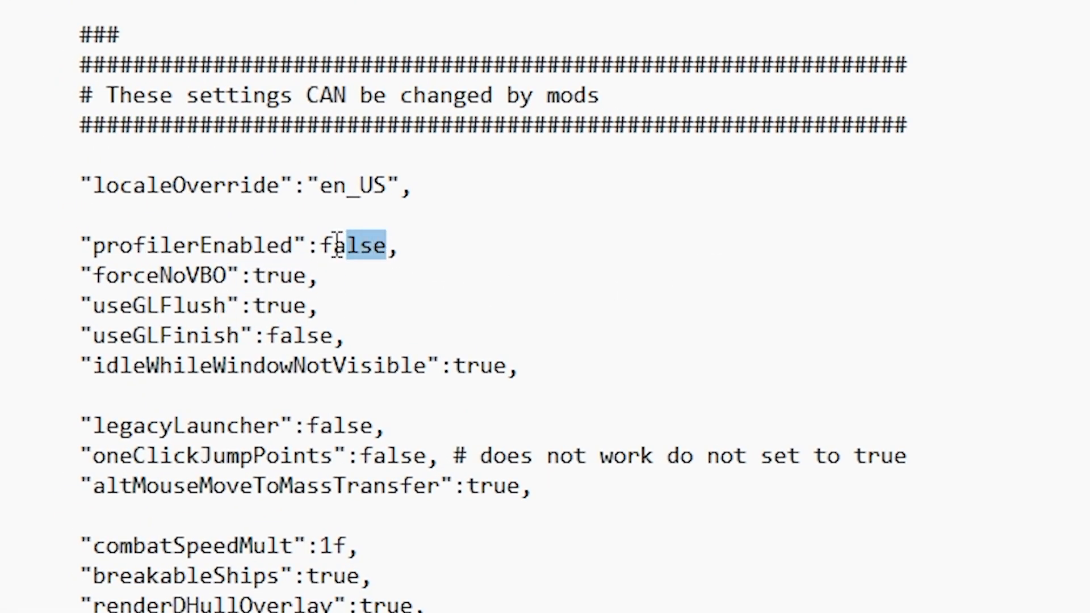
scroll("down", 3)
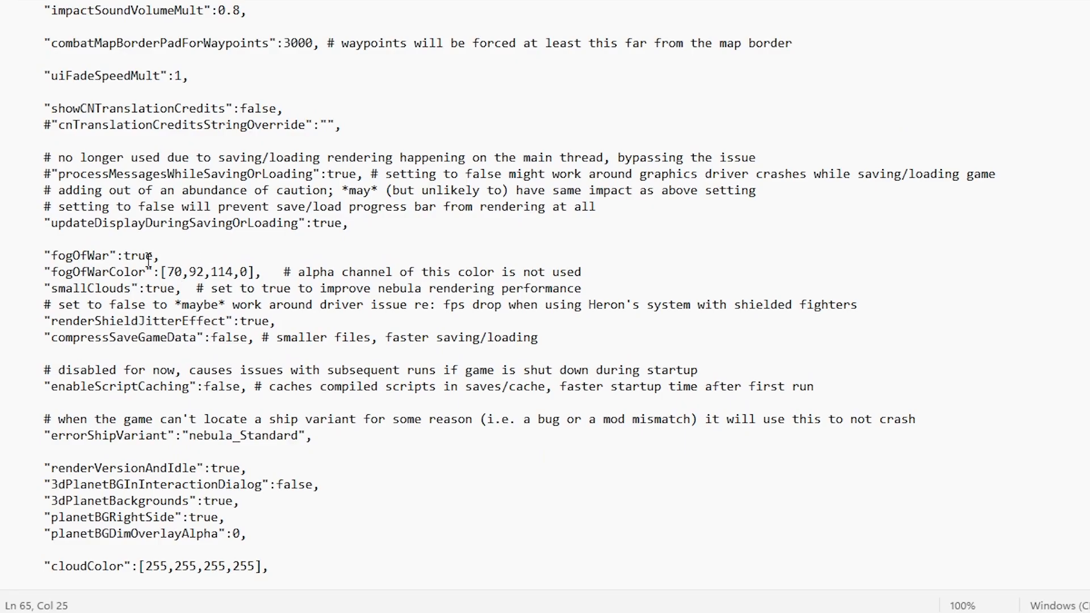
double_click(138, 256)
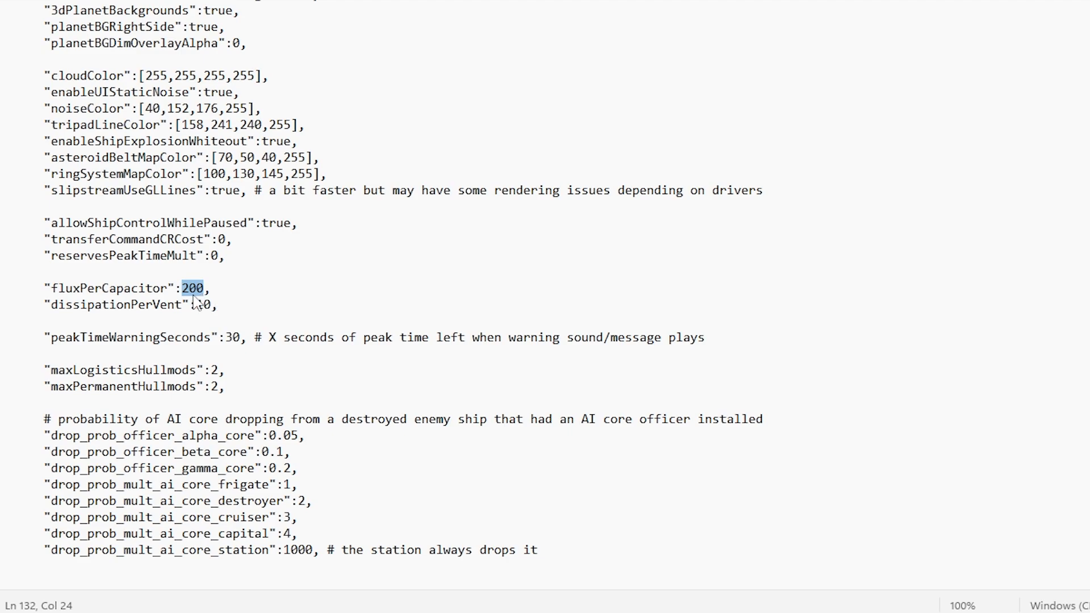
type("10")
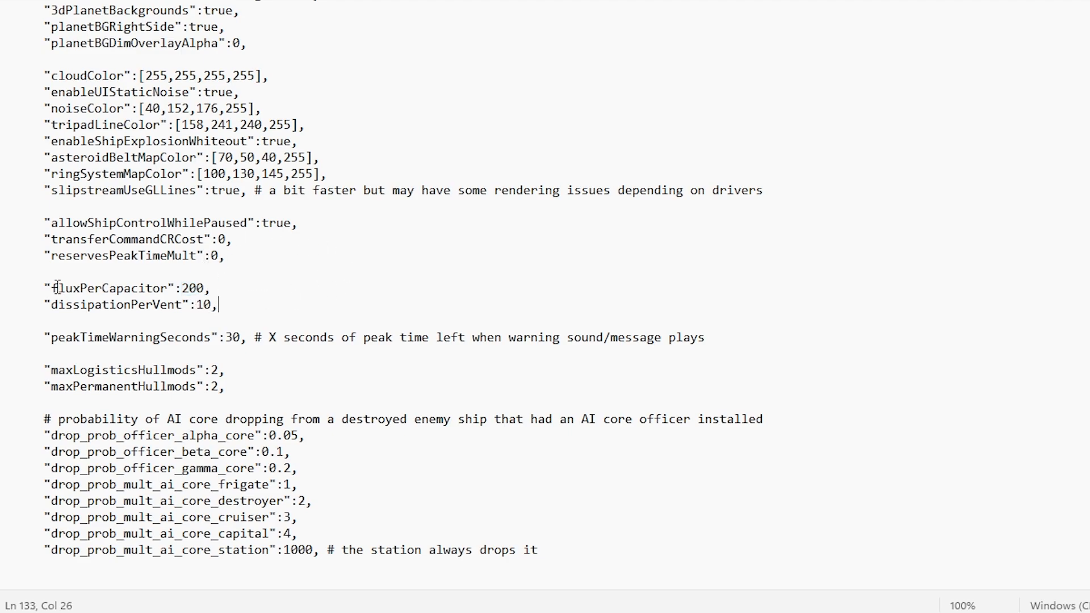
double_click(109, 288)
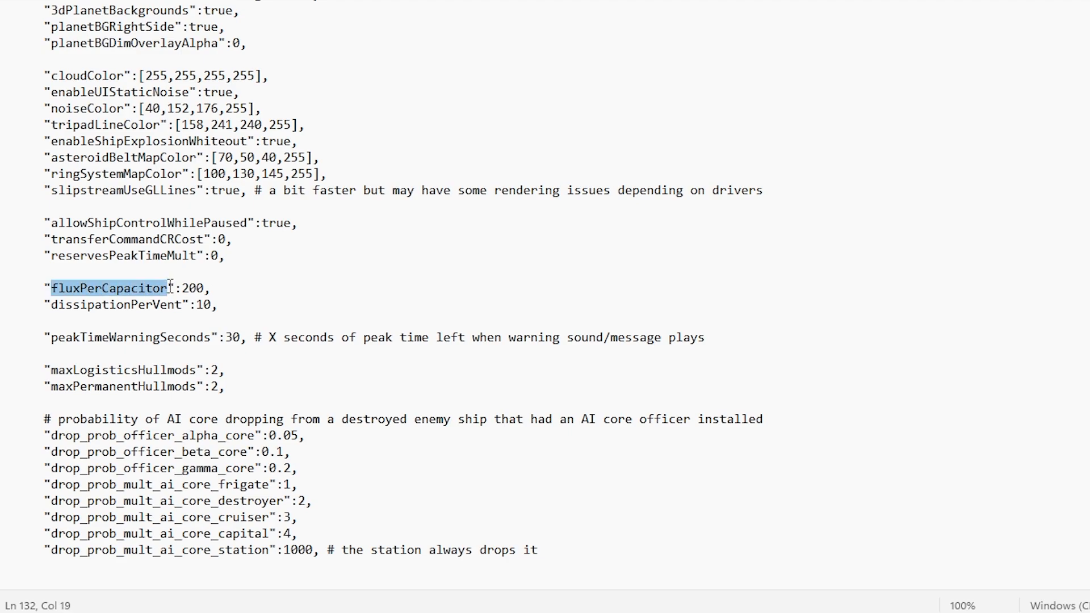
double_click(196, 288)
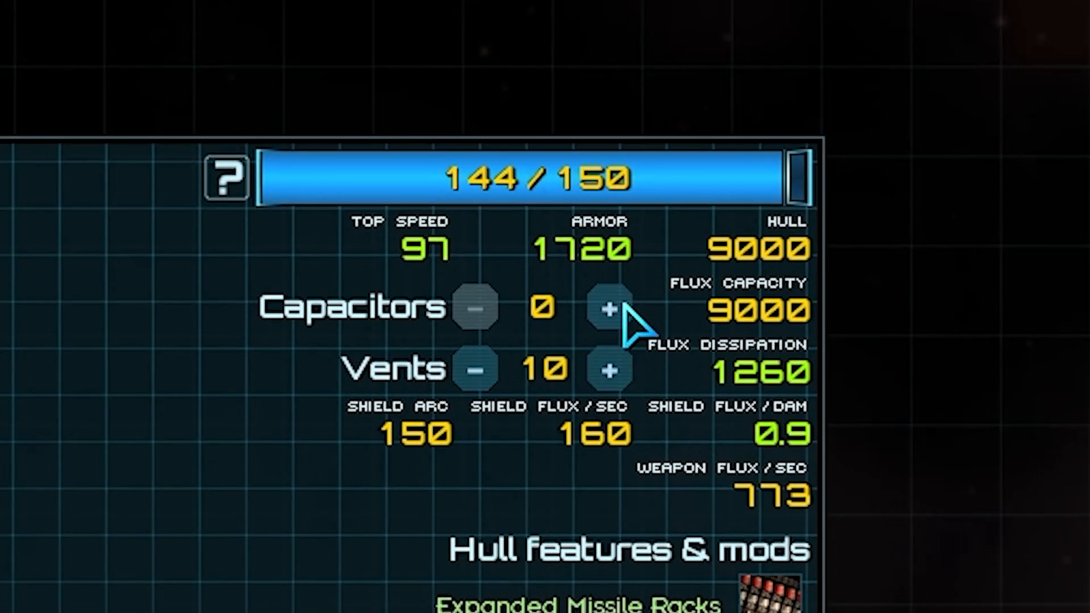
left_click(607, 309)
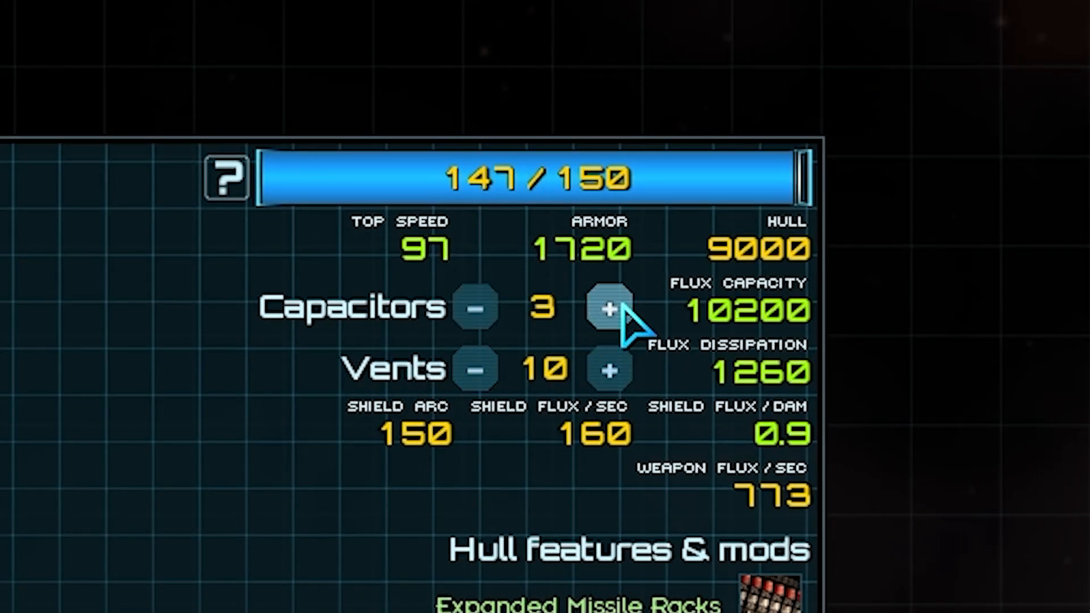
left_click(609, 308)
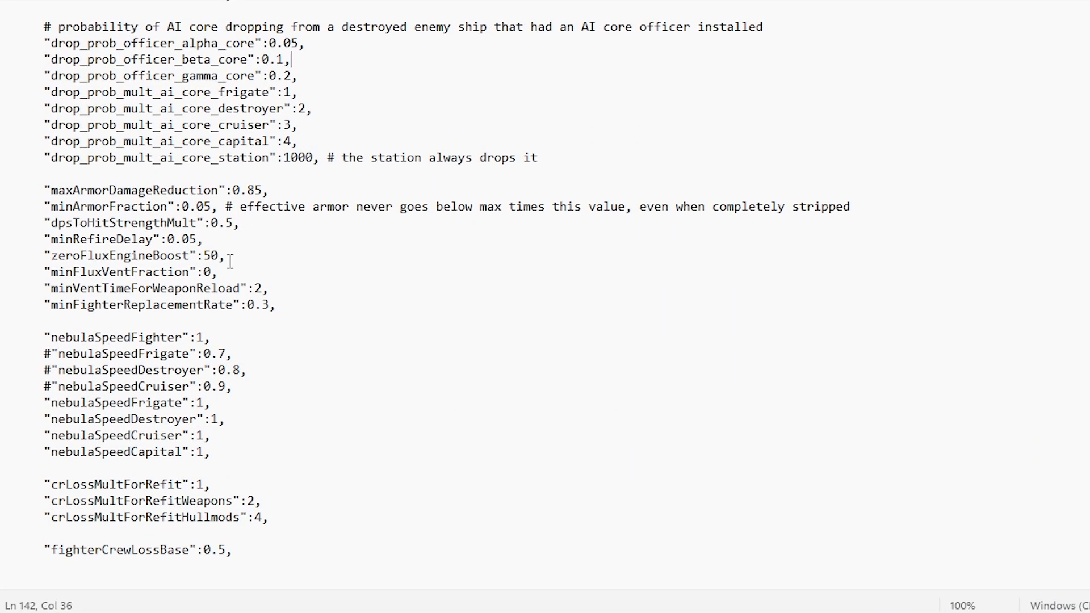
Change fluxPerCapacitor from 200 to 400 and scroll through the rest of the file
double_click(125, 255)
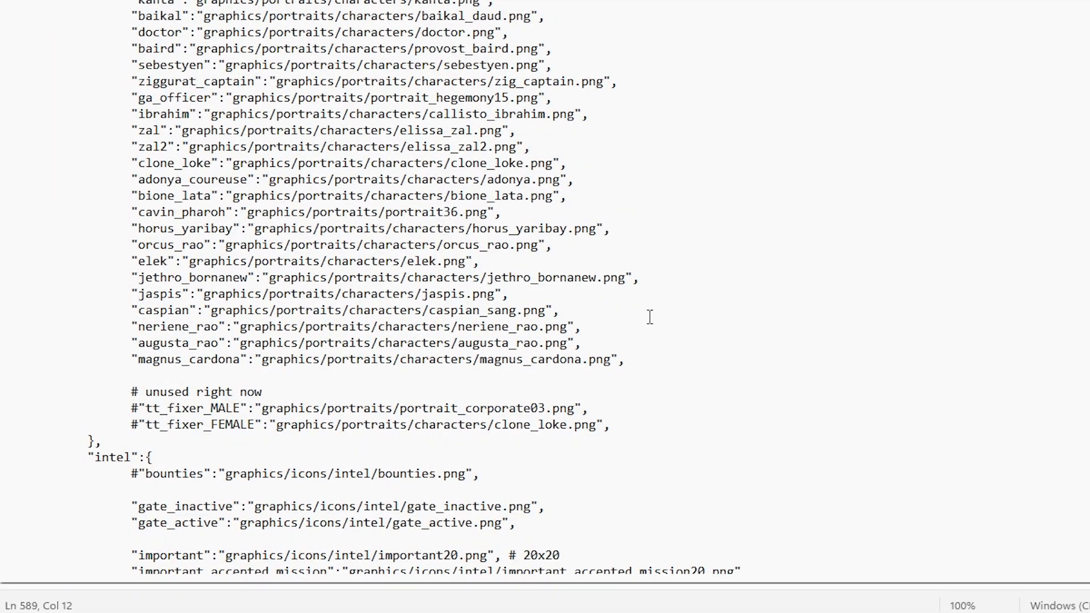
scroll("down", 3)
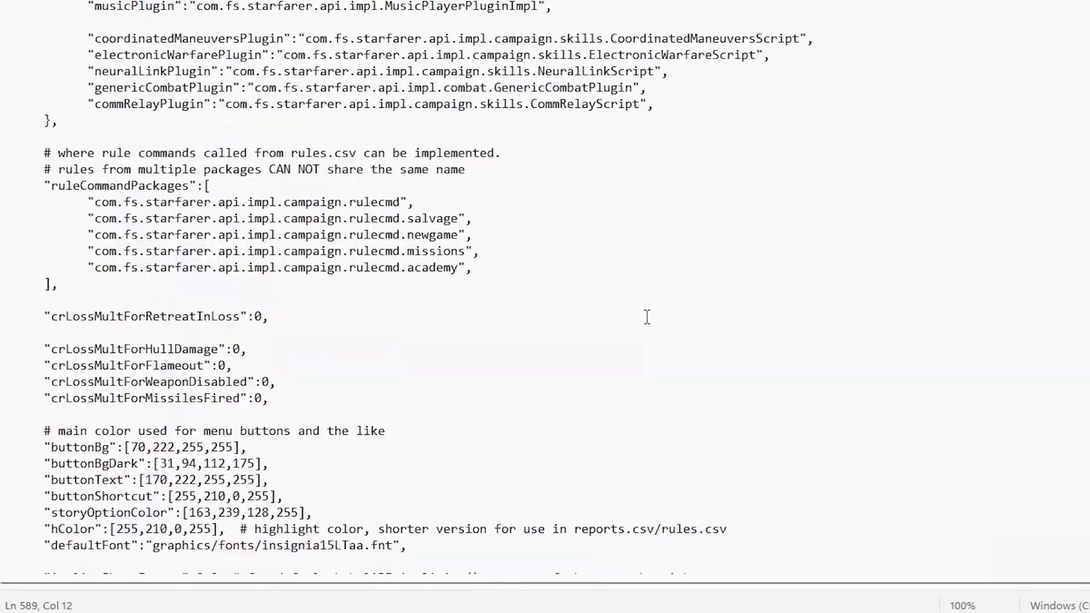
scroll("down", 3)
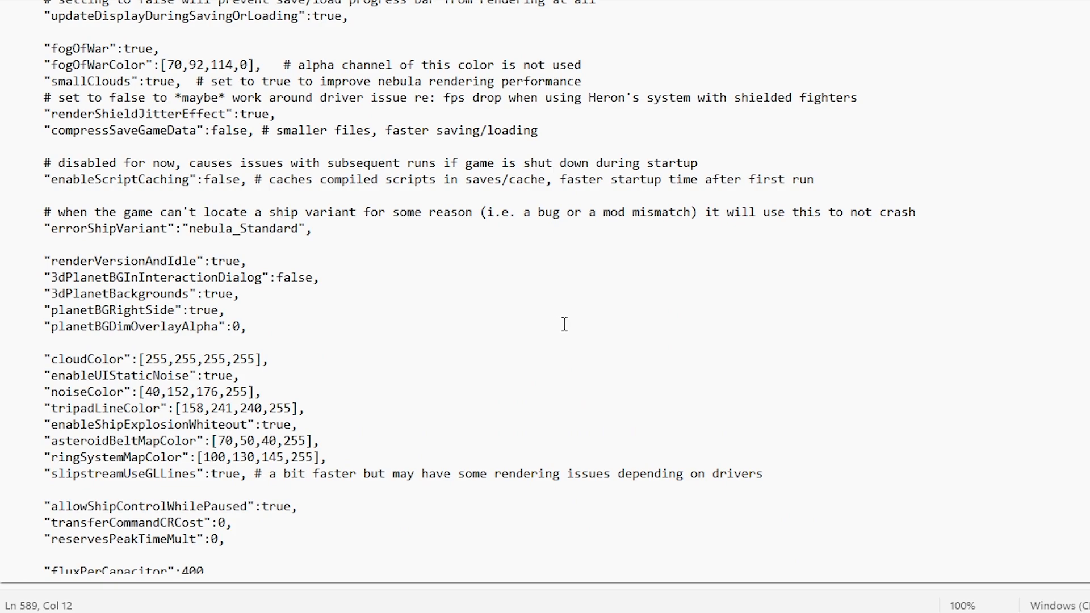
Find 'Admin', then reopen Find via the Edit menu and start typing 'basenum'
key("Ctrl+f")
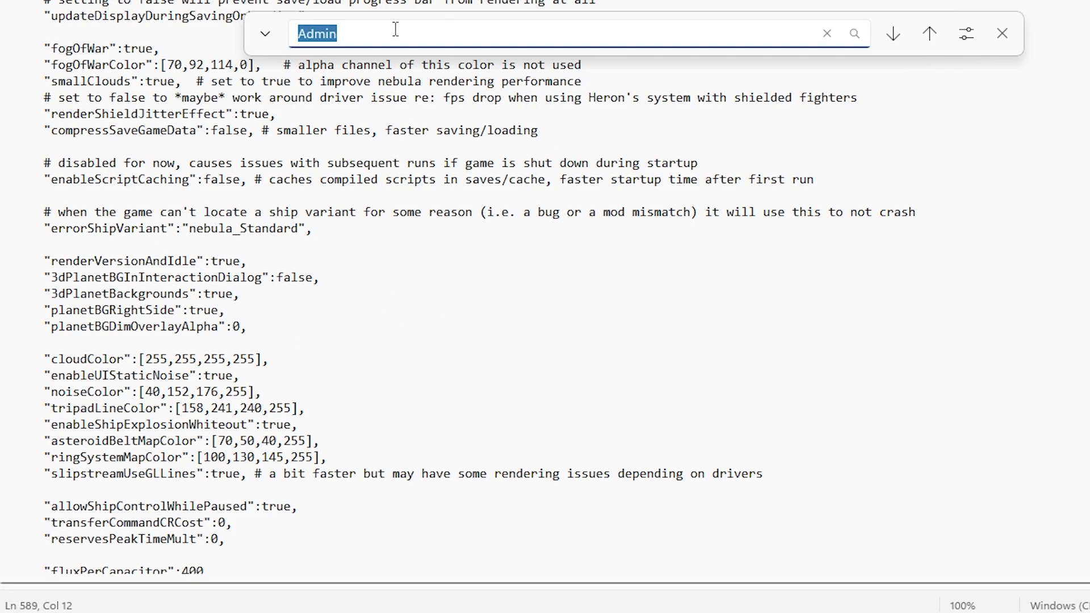
left_click(893, 33)
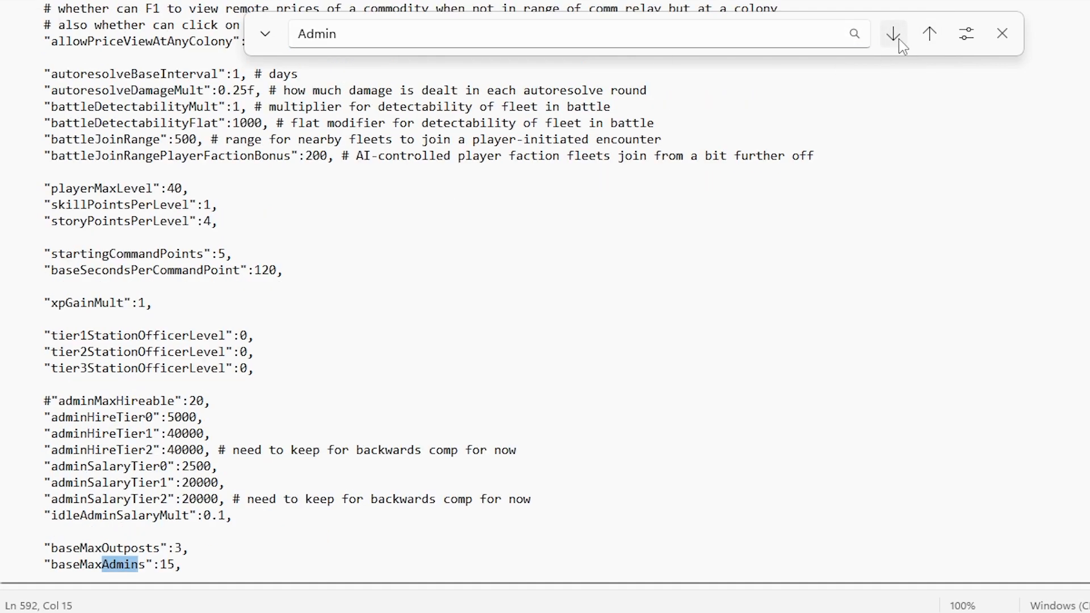
left_click(893, 34)
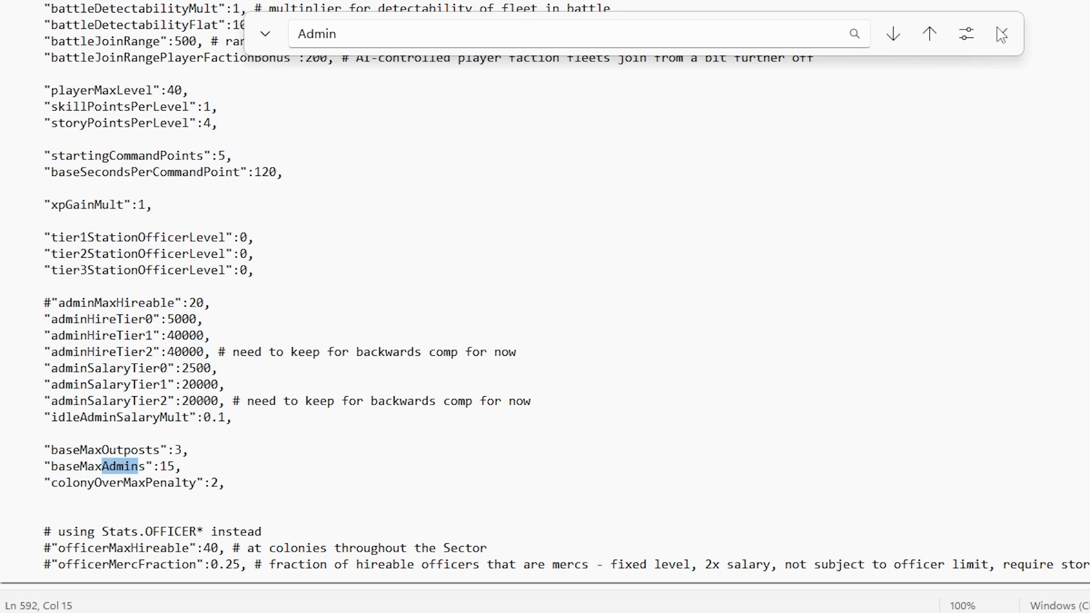
left_click(123, 95)
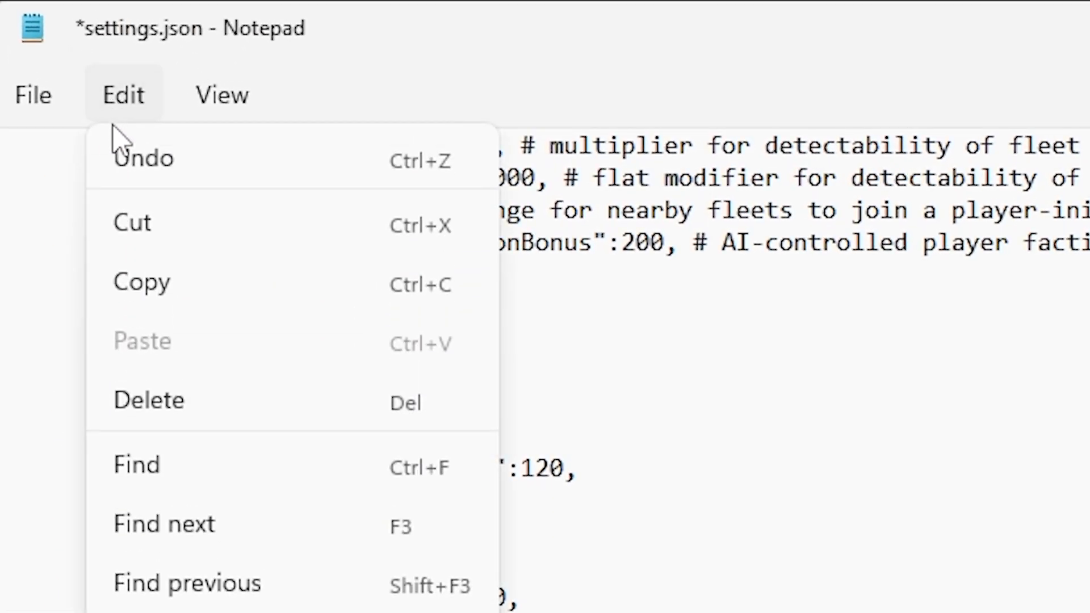
left_click(137, 464)
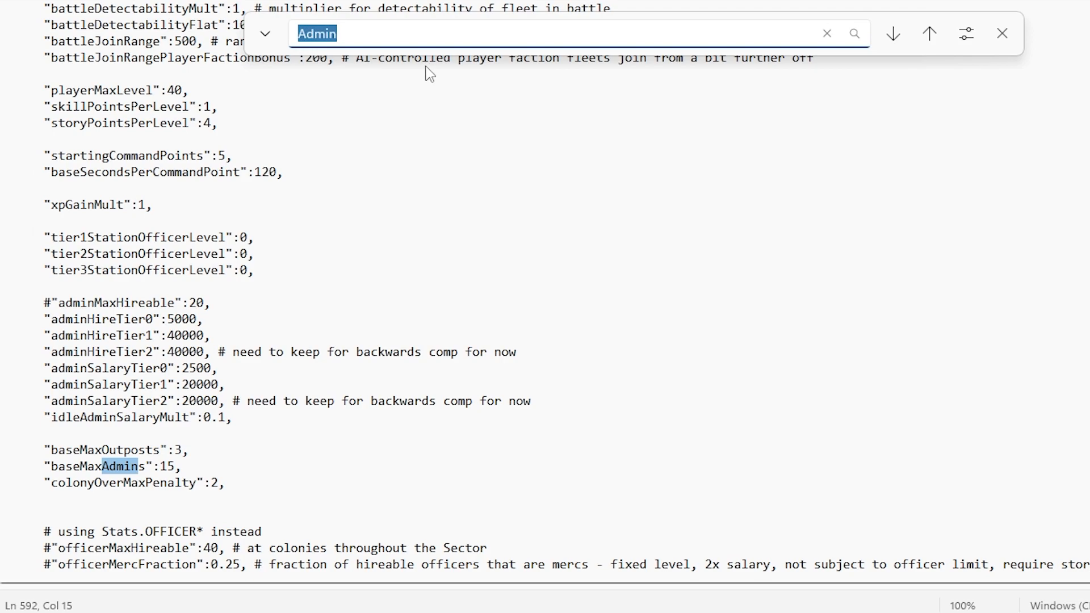
type("basenumofficers")
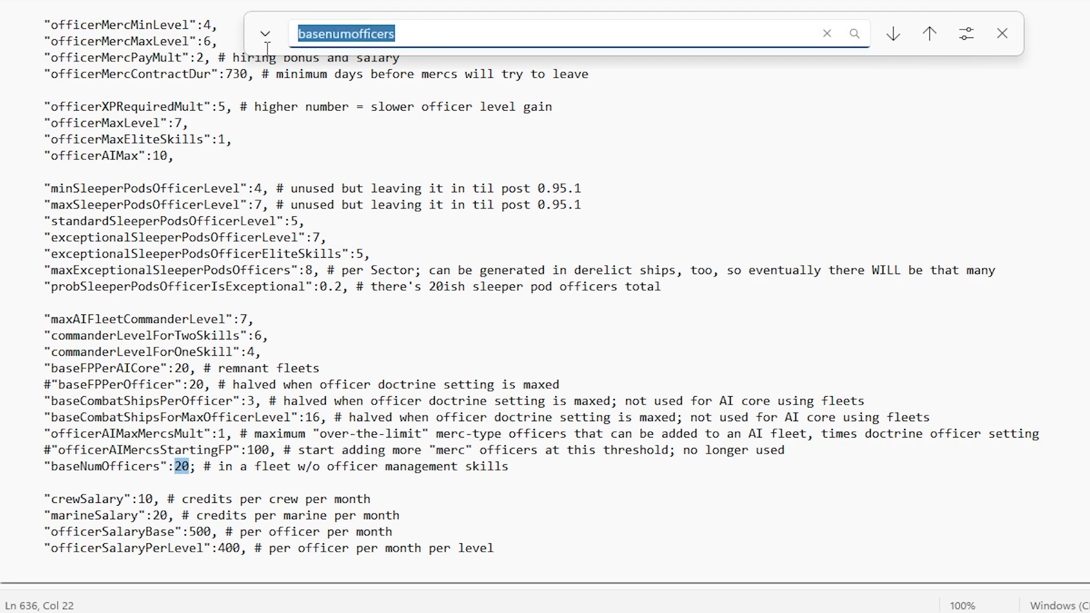
Clear the search field while baseNumOfficers (20) stays in view
left_click(826, 33)
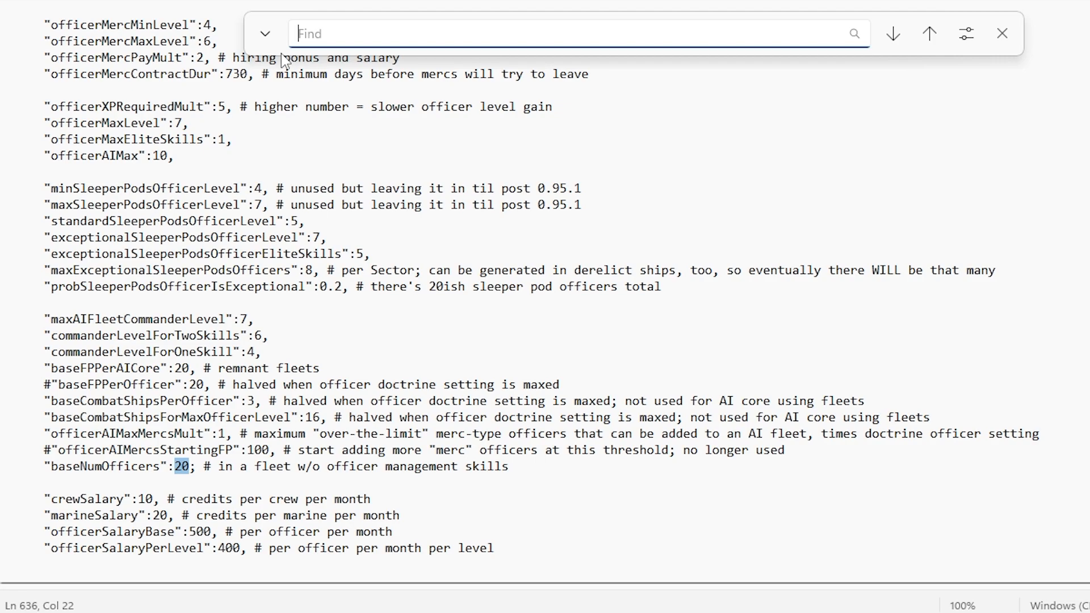
mouse_move(449, 188)
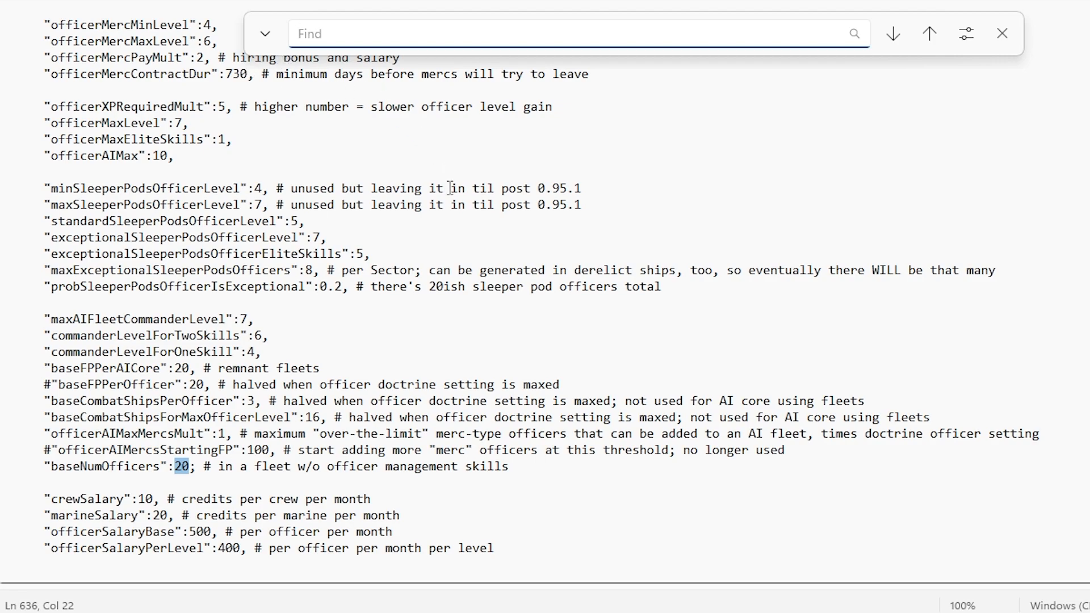
Search for 'maxshipsinfleet' to locate maxShipsInFleet and maxShipsInAIFleet, both at 60
type("maxs")
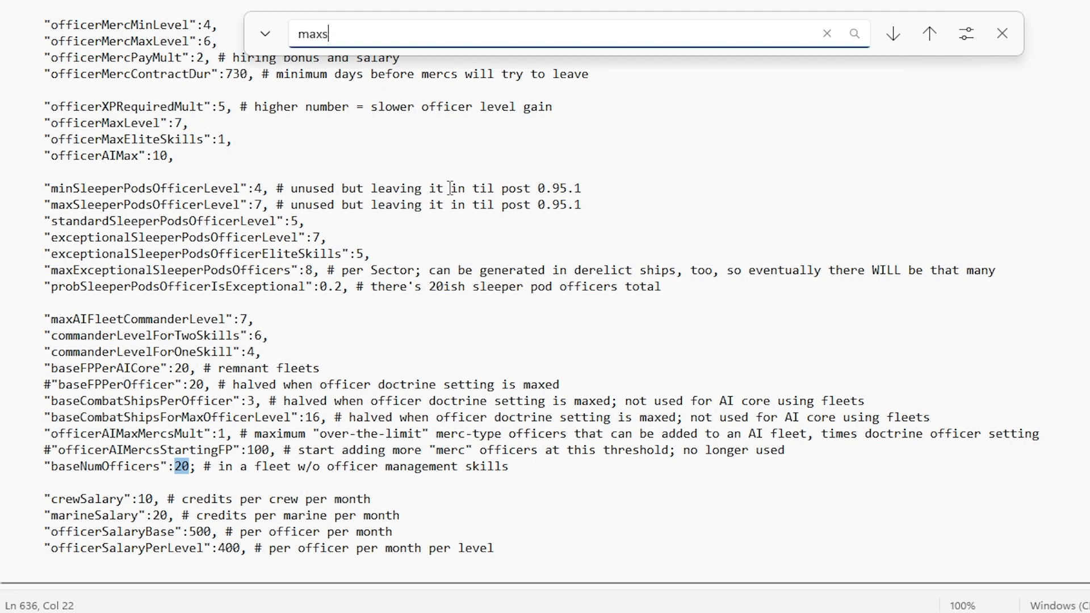
type("hips")
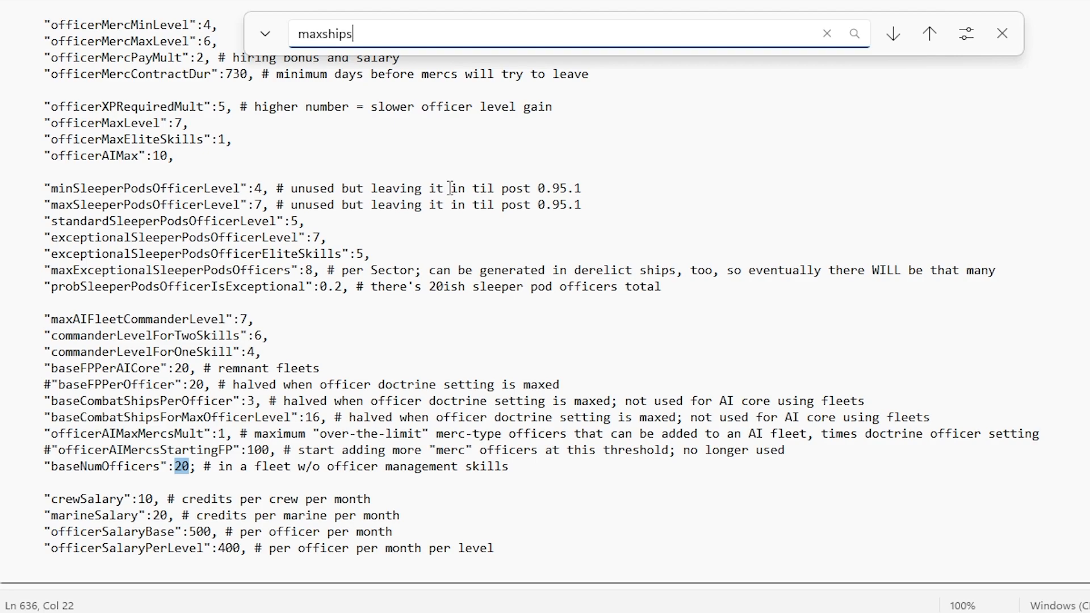
type("infleet")
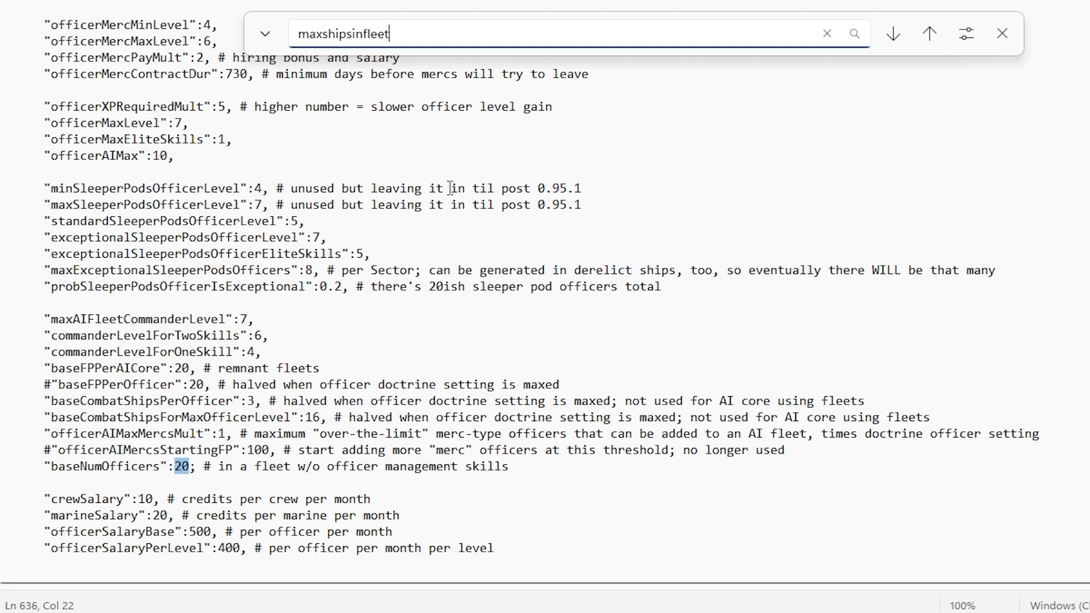
left_click(892, 33)
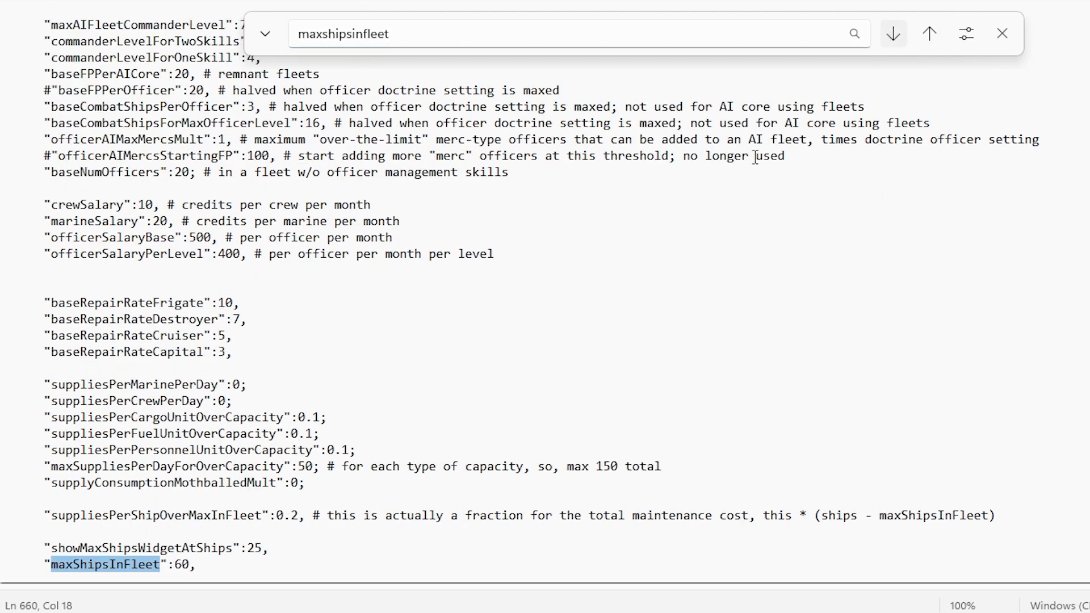
scroll("down", 3)
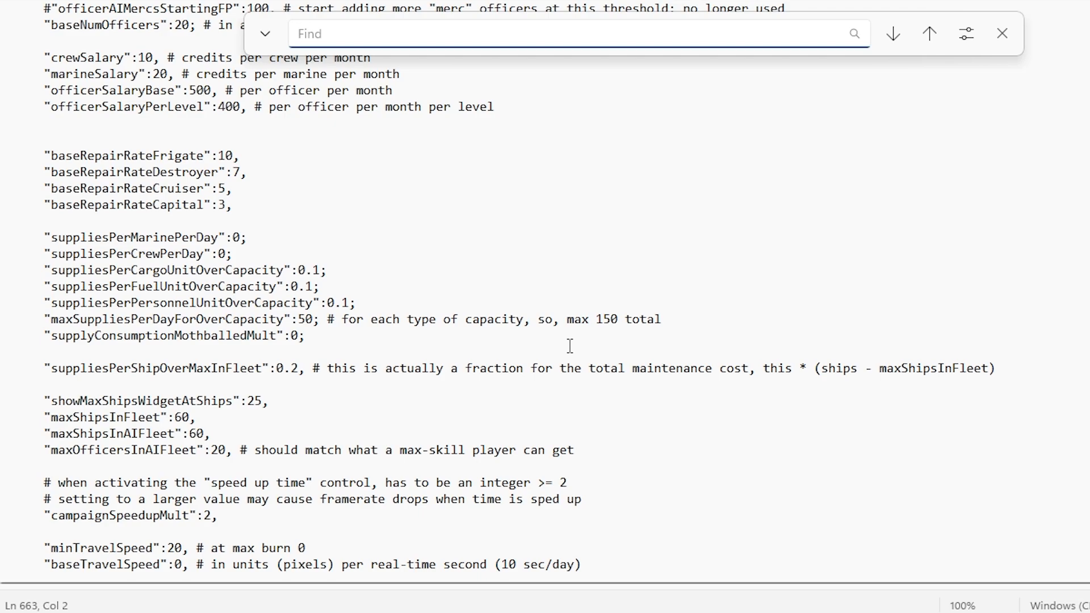
Search 'max' and select the maxBattleSize (2000) and minBattleSize (200) values
type("maxbattlesize")
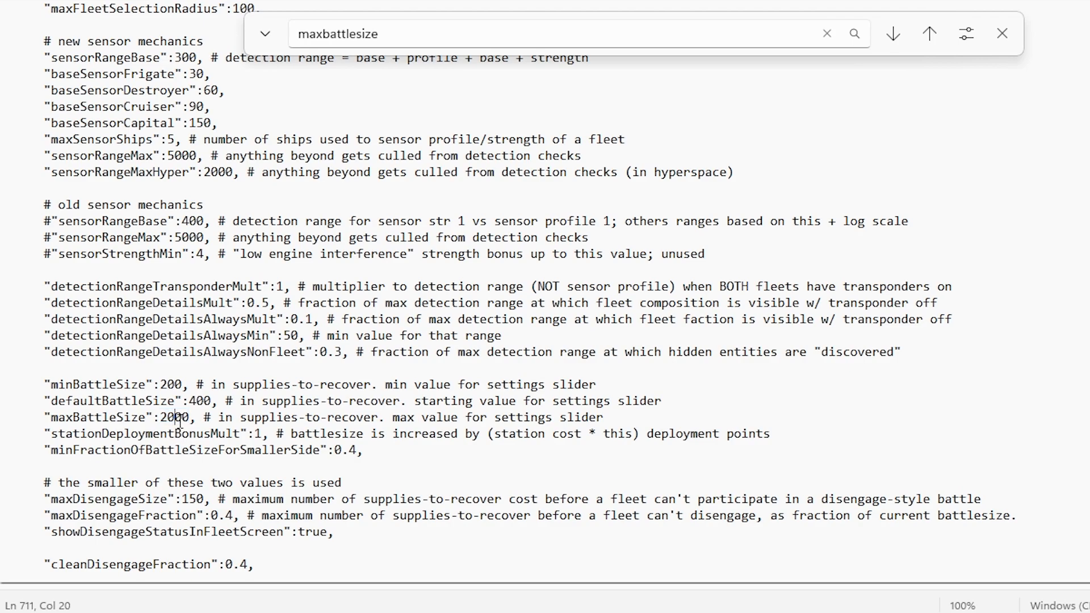
double_click(177, 417)
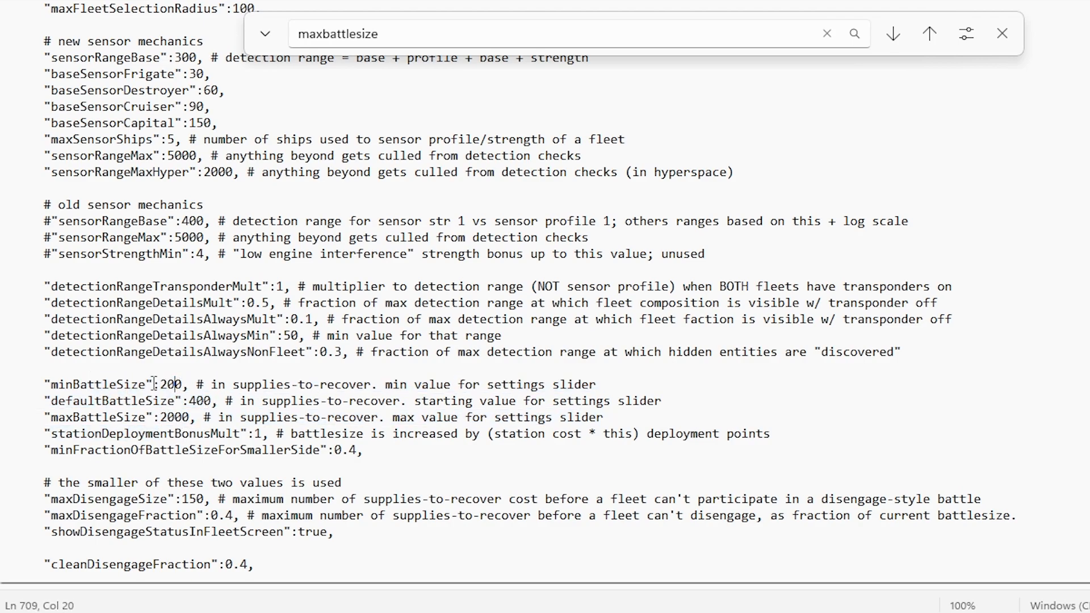
double_click(169, 384)
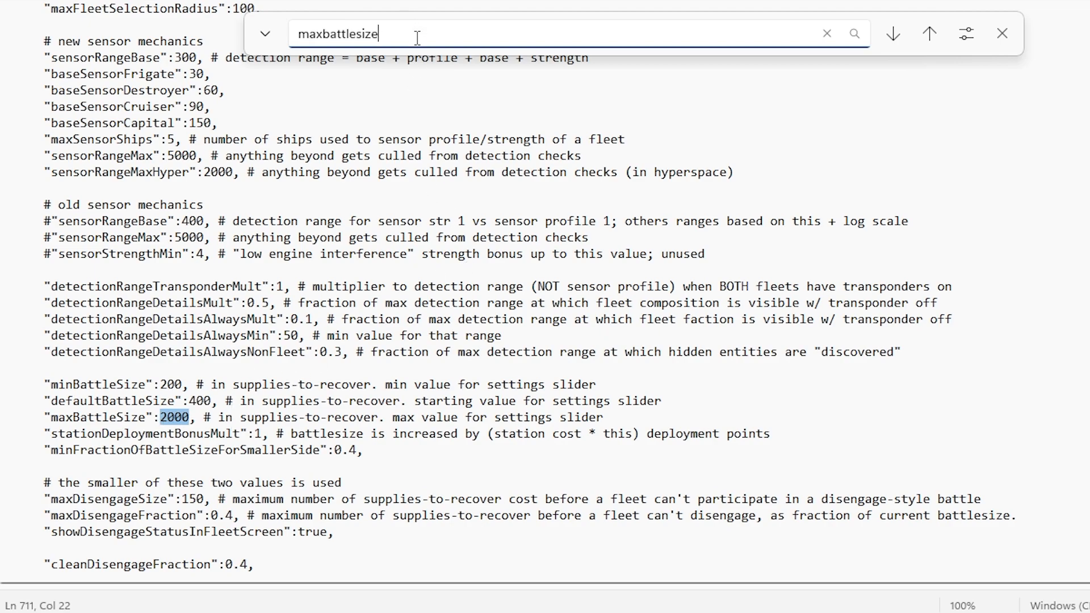
Search backward for baseMaxAdmins and replace its value 15 with 80
type("baseMaxA")
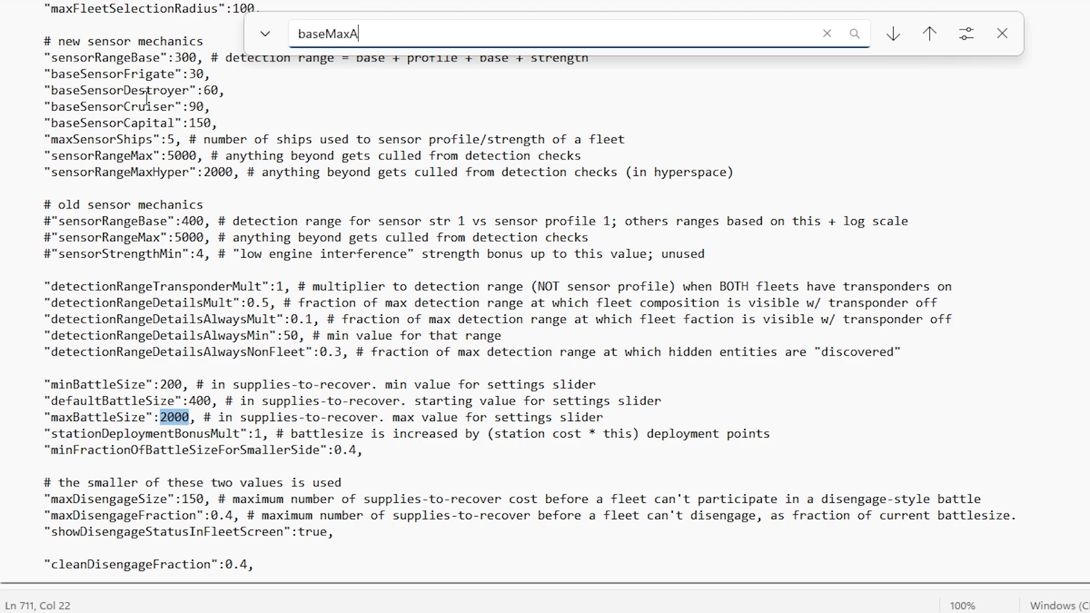
type("dmins")
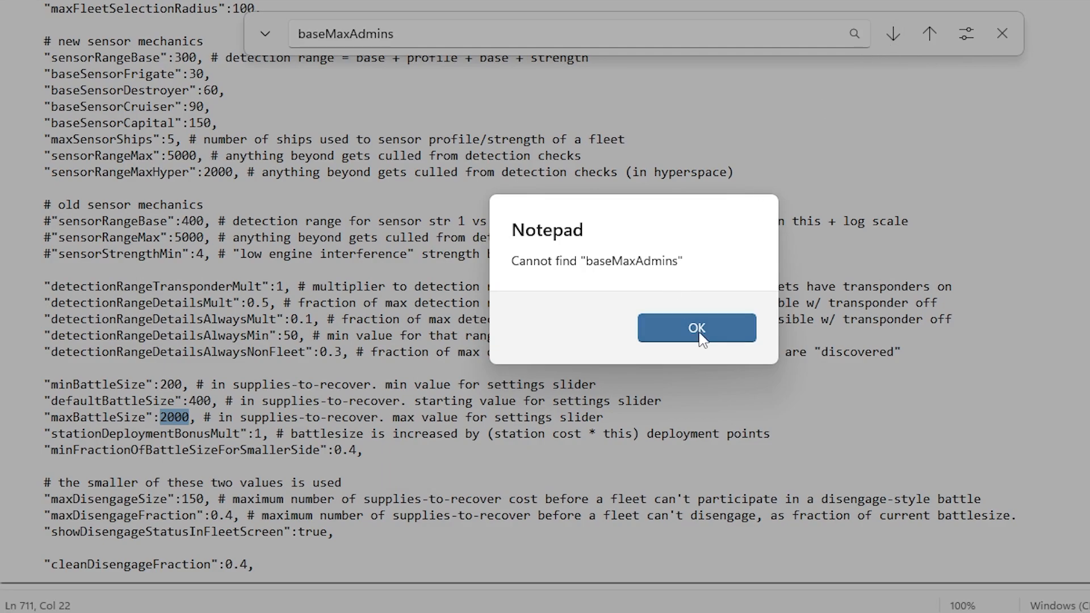
left_click(696, 328)
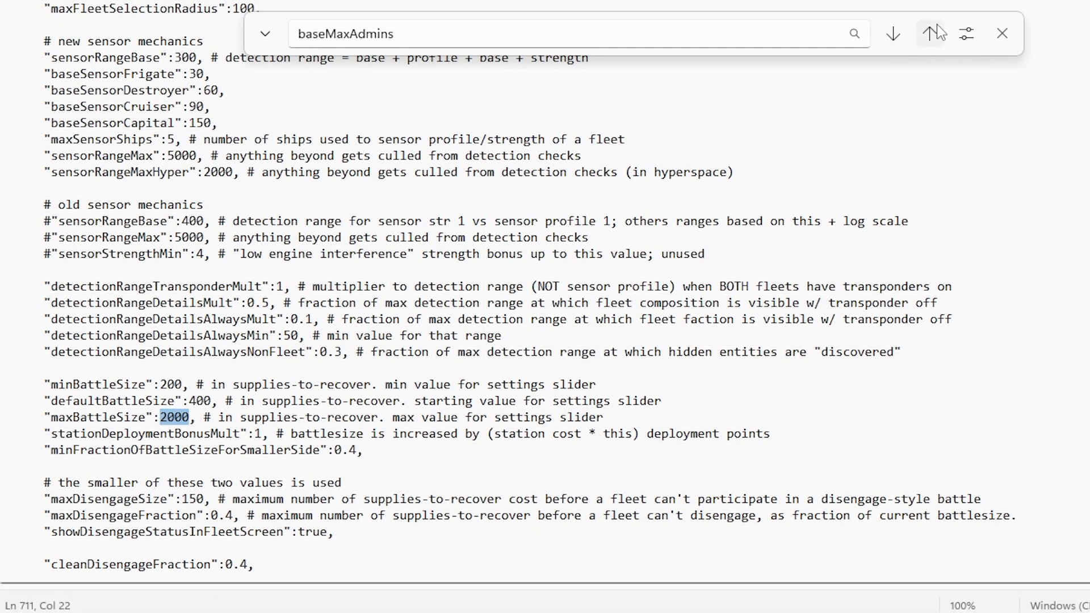
left_click(929, 33)
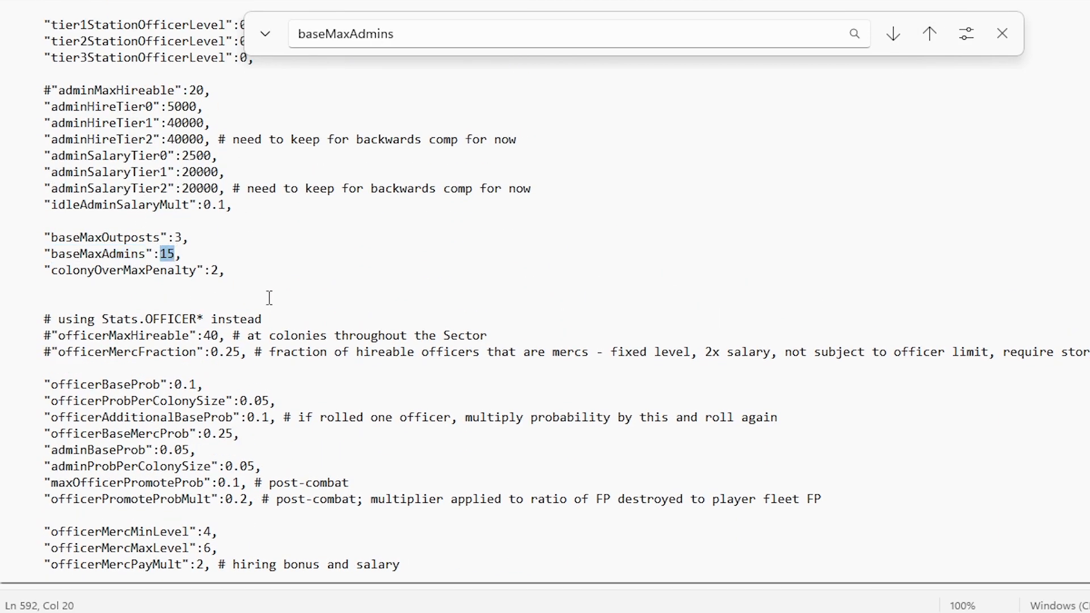
type("80")
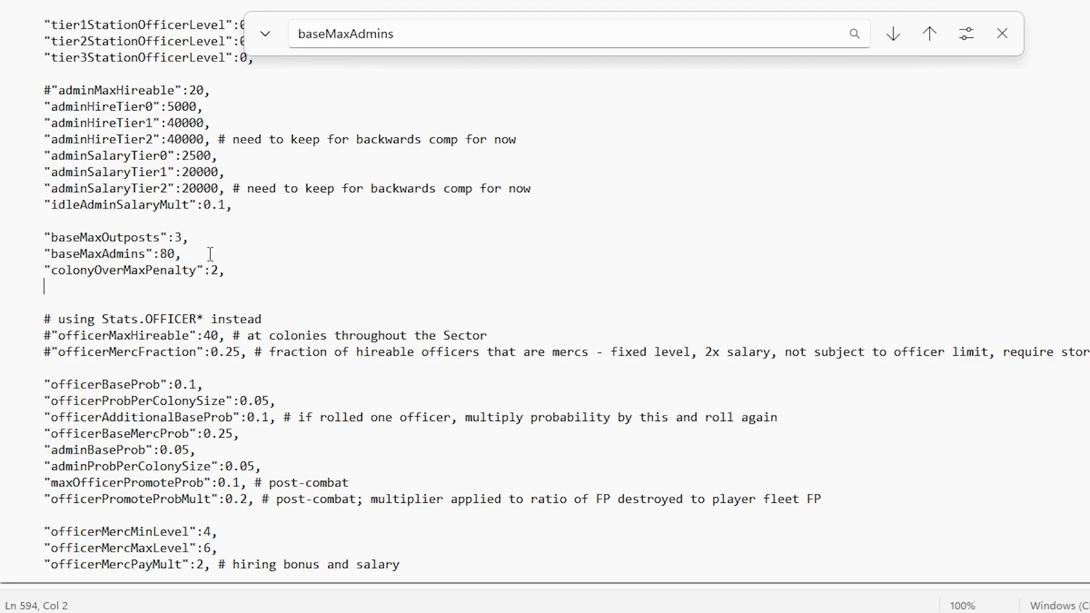
left_click_drag(117, 204, 222, 271)
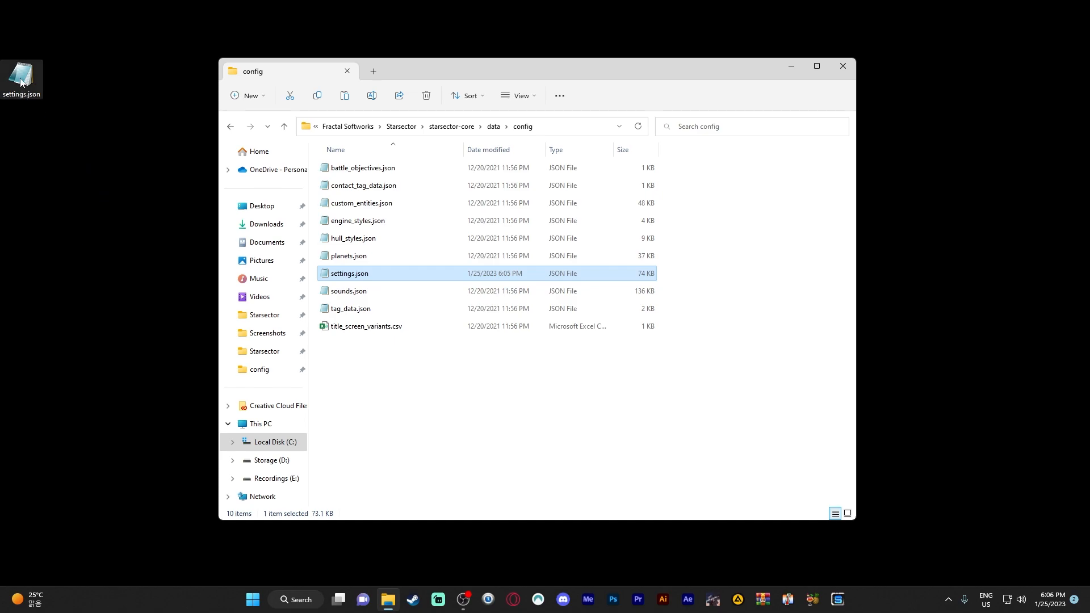
mouse_move(430, 411)
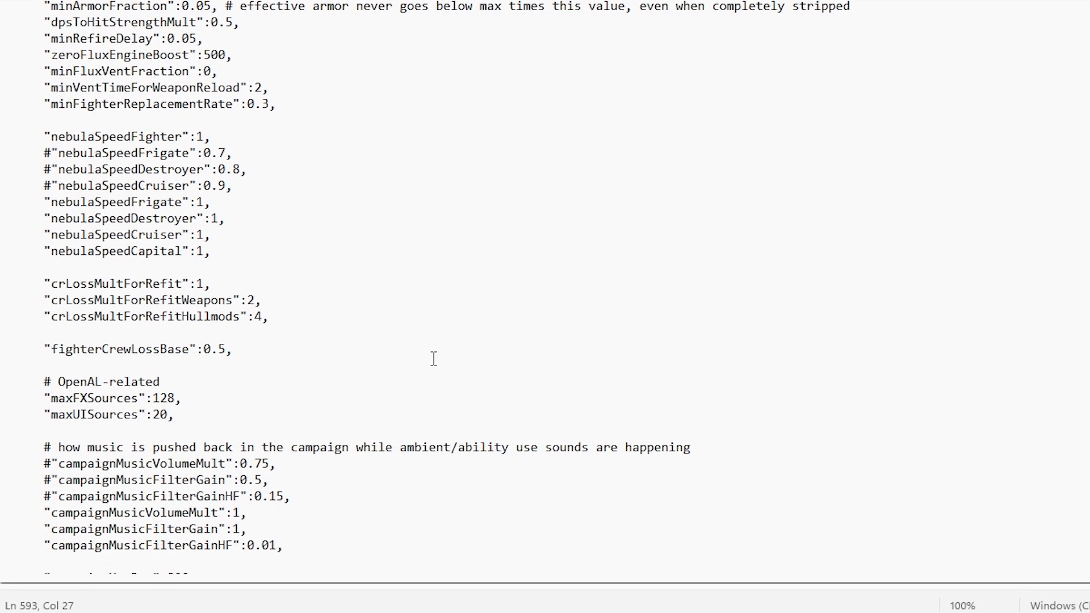
Scroll down to the sector size, gate count and combat zoom settings
scroll("down", 3)
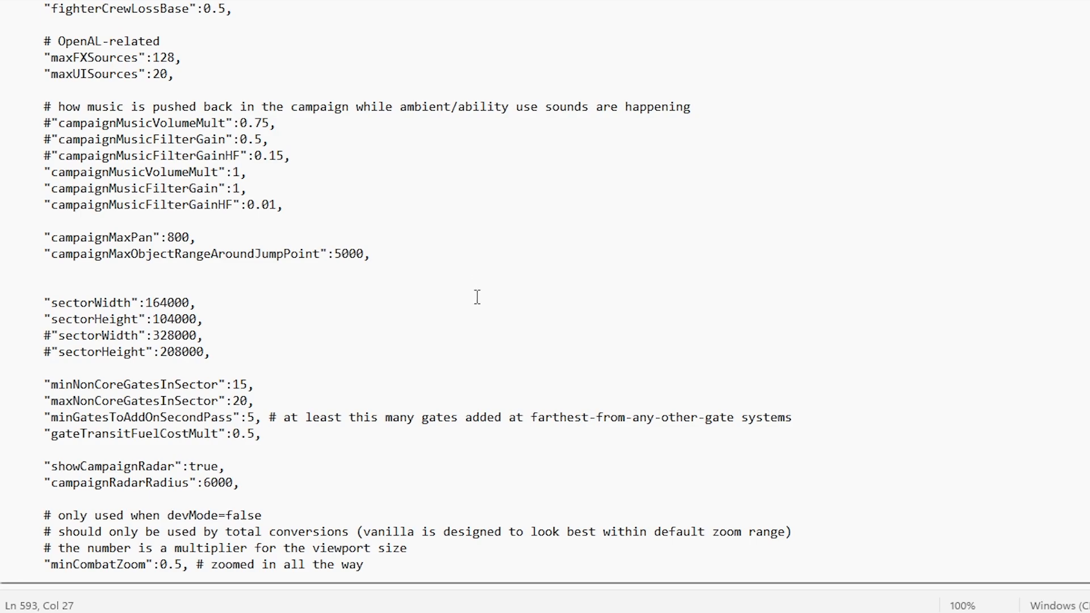
scroll("down", 3)
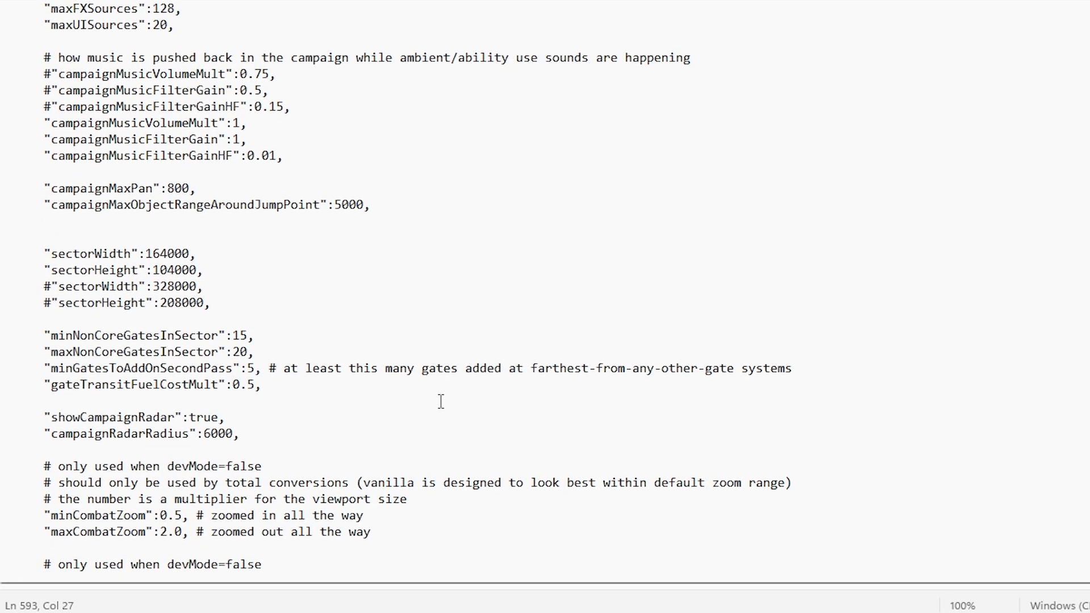
mouse_move(430, 307)
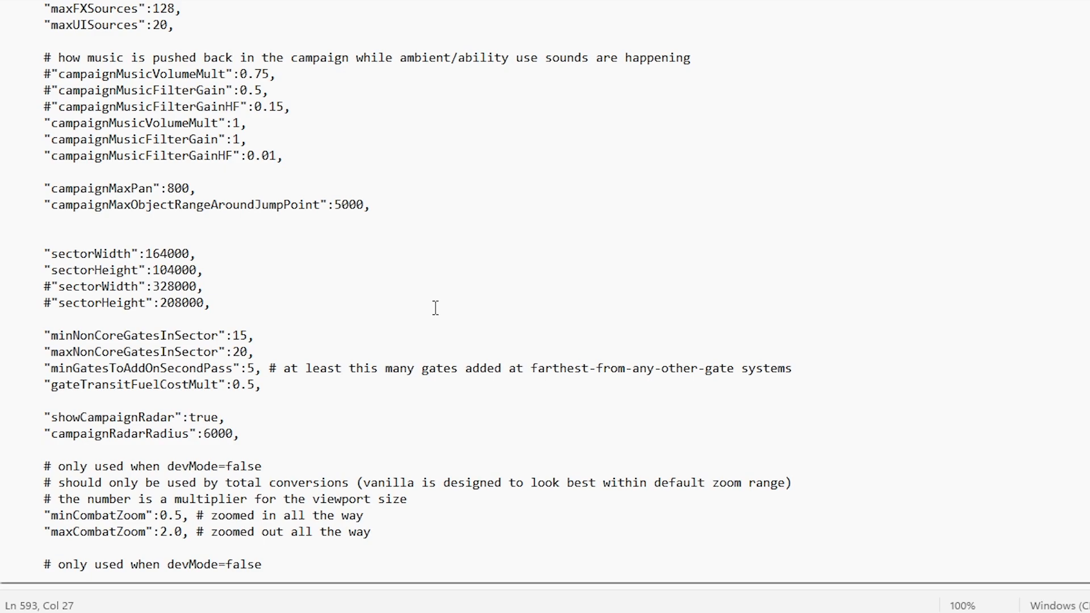
mouse_move(806, 229)
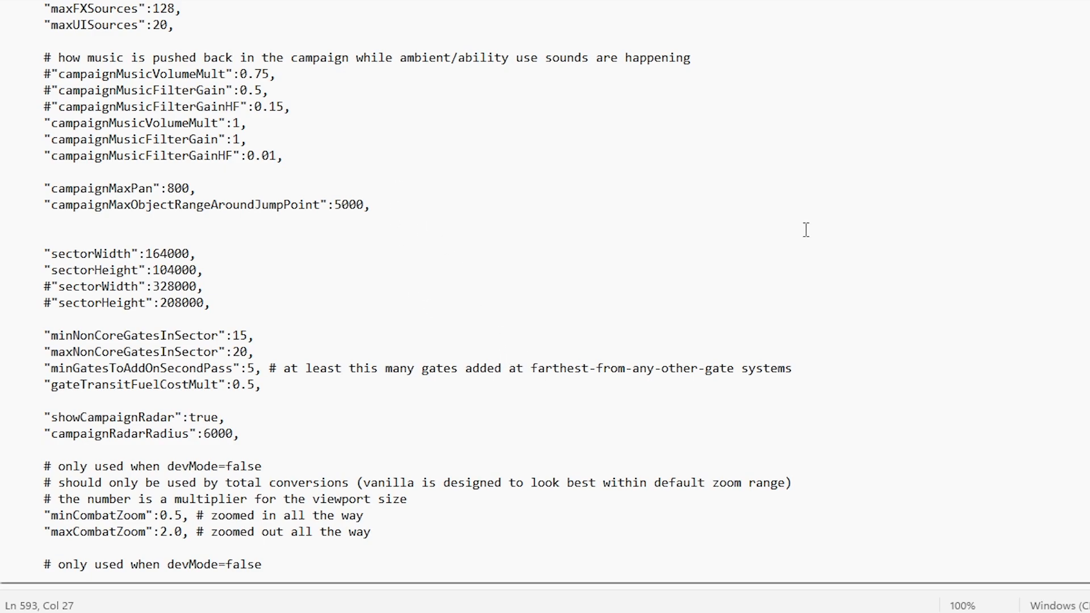